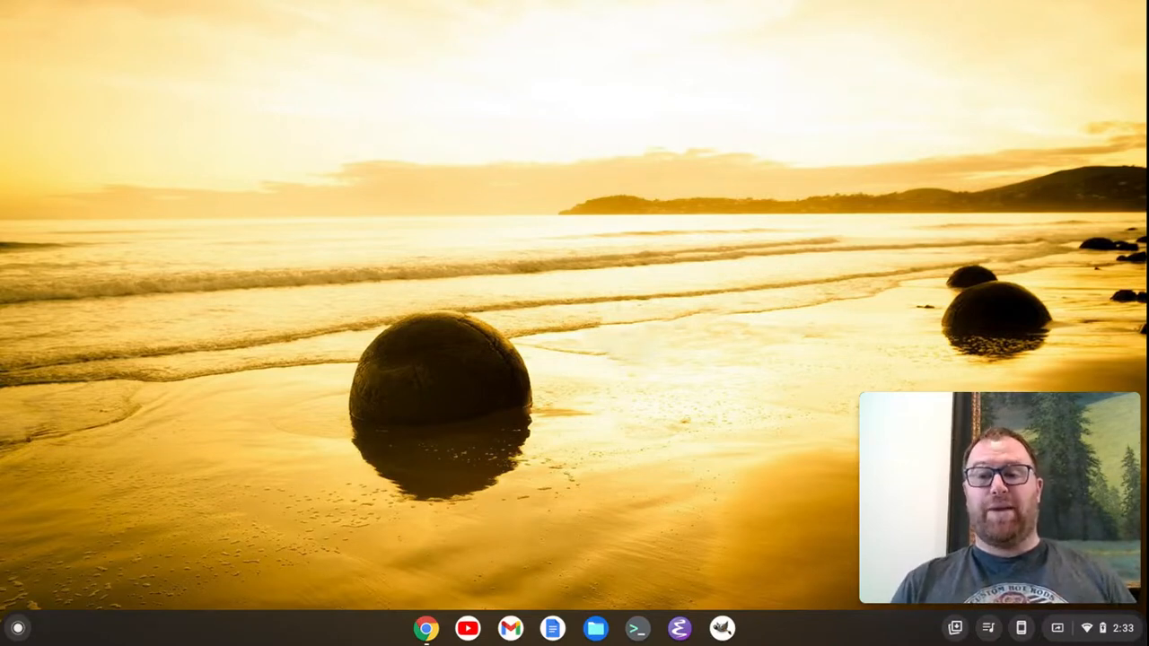
pyautogui.moveTo(663, 596)
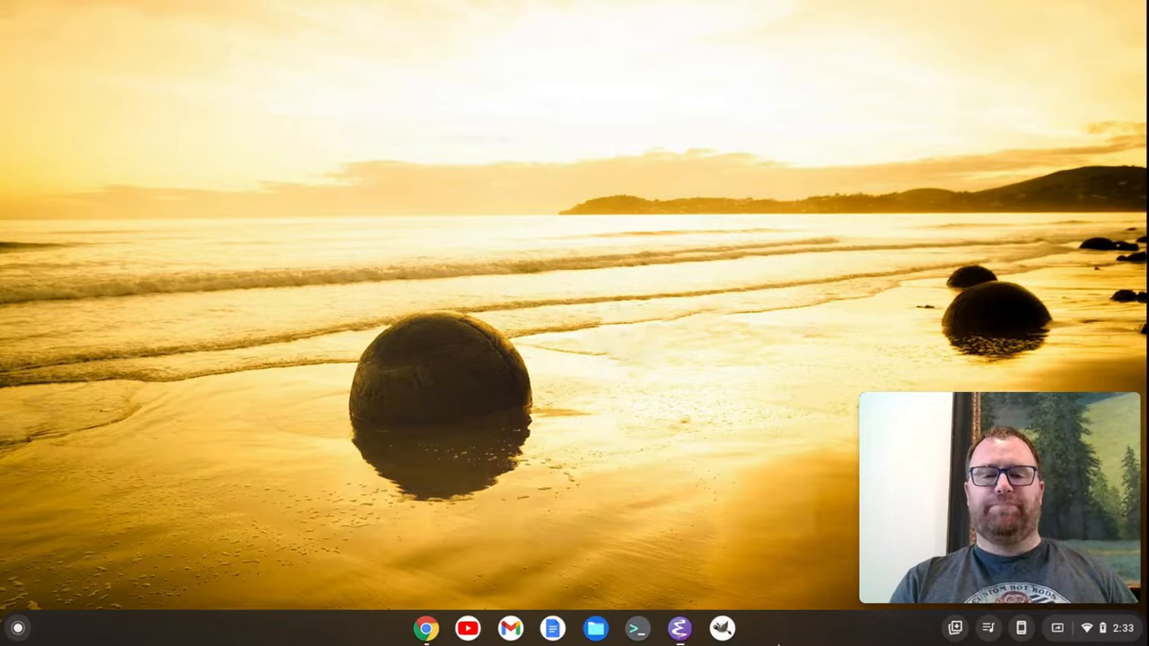
# Step: Launch Spacemacs and scroll .spacemacs to the dotspacemacs-configuration-layers list (helm, emacs-lisp, multiple-cursors, treemacs)
pyautogui.click(678, 628)
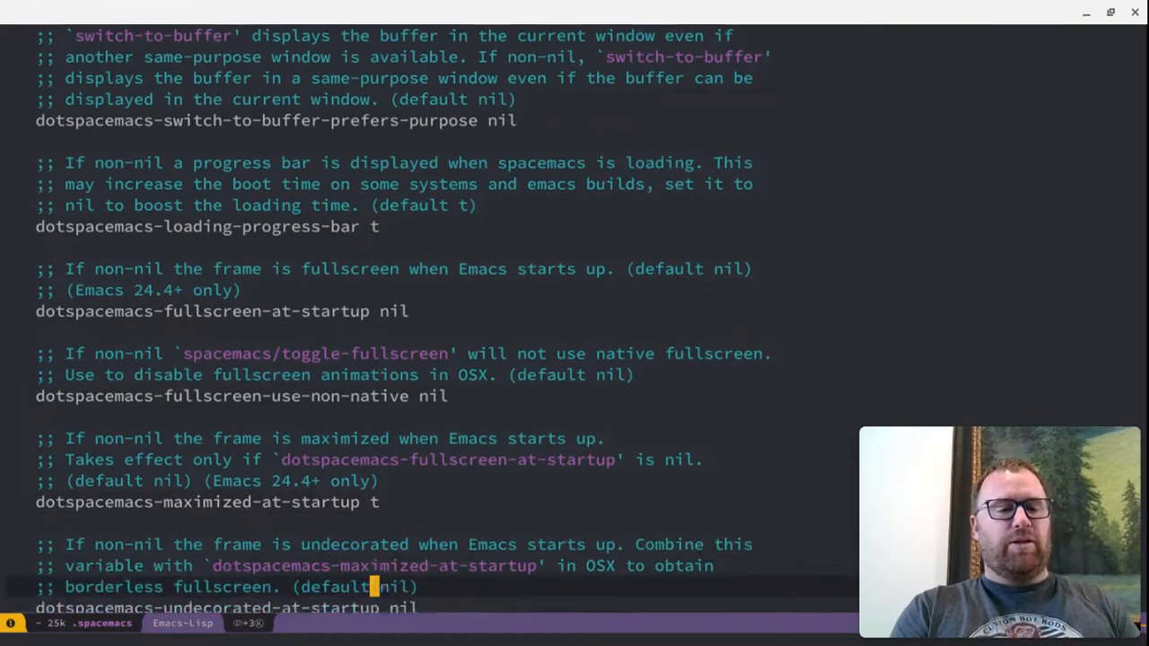
pyautogui.scroll(-3)
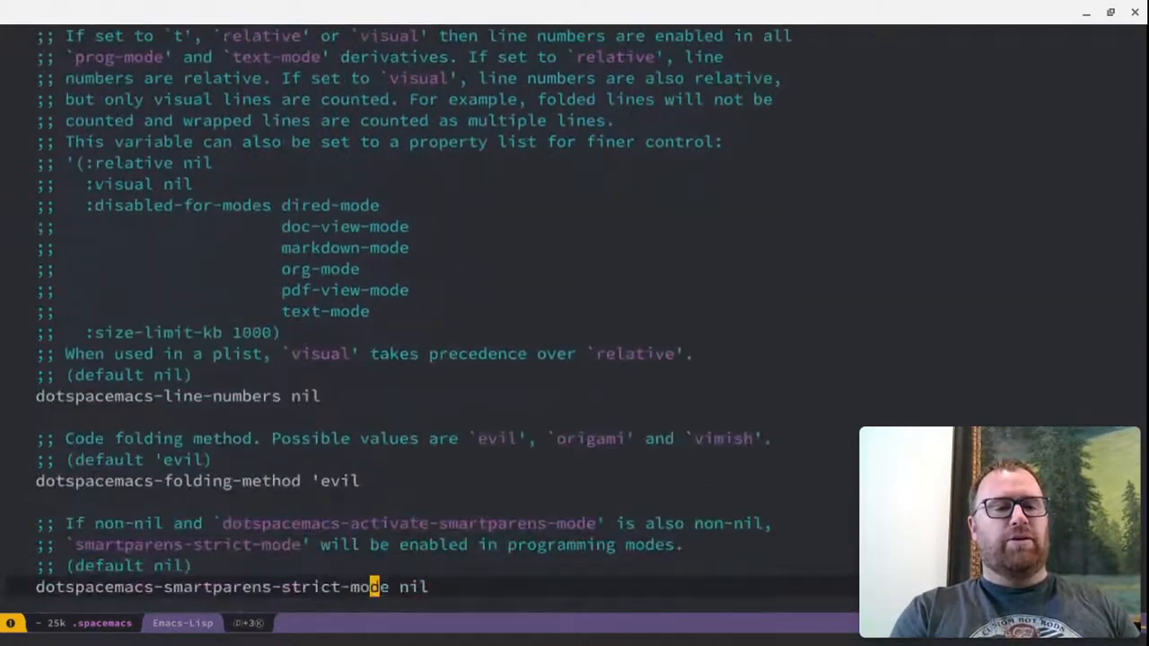
pyautogui.scroll(3)
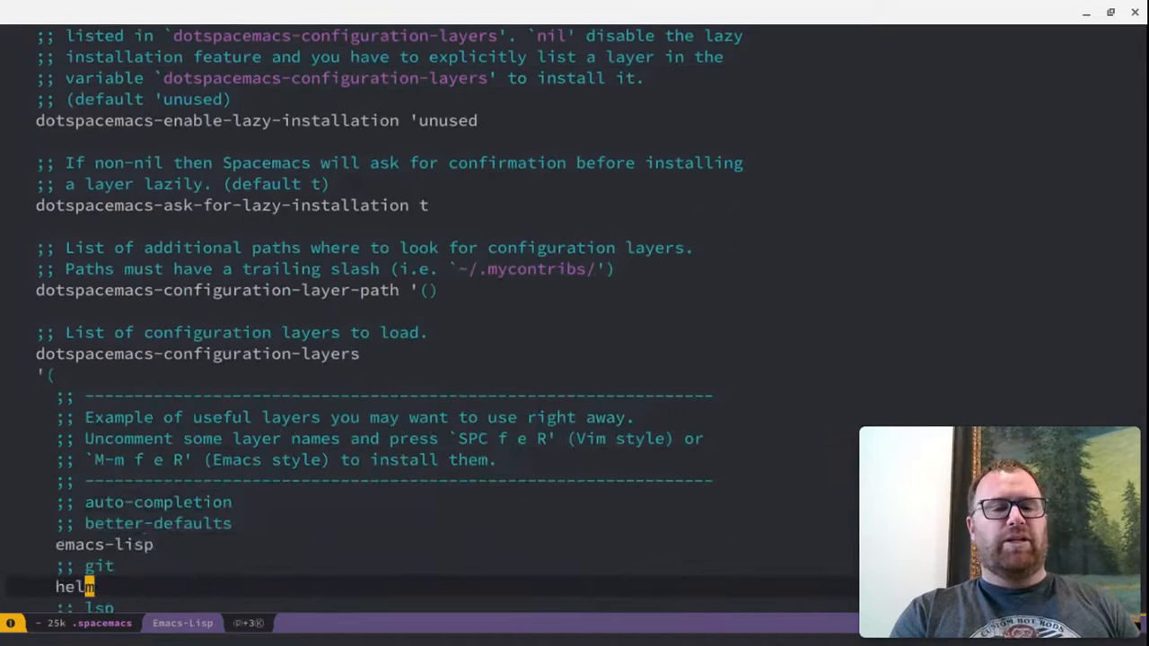
pyautogui.scroll(-3)
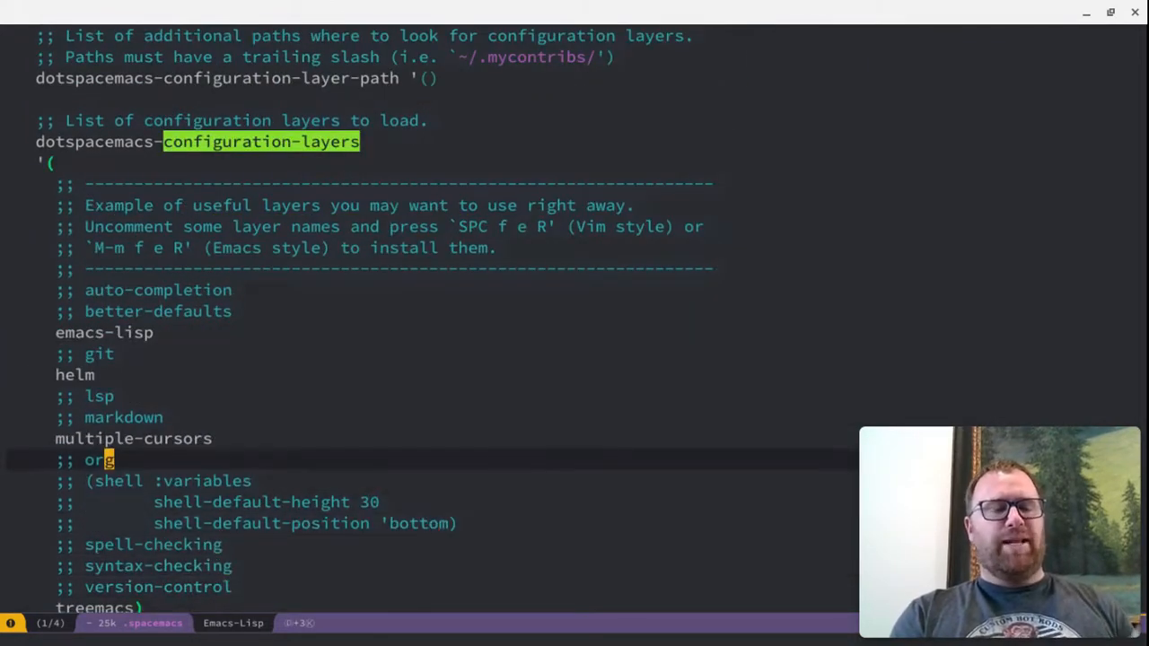
pyautogui.write('themes-megapack')
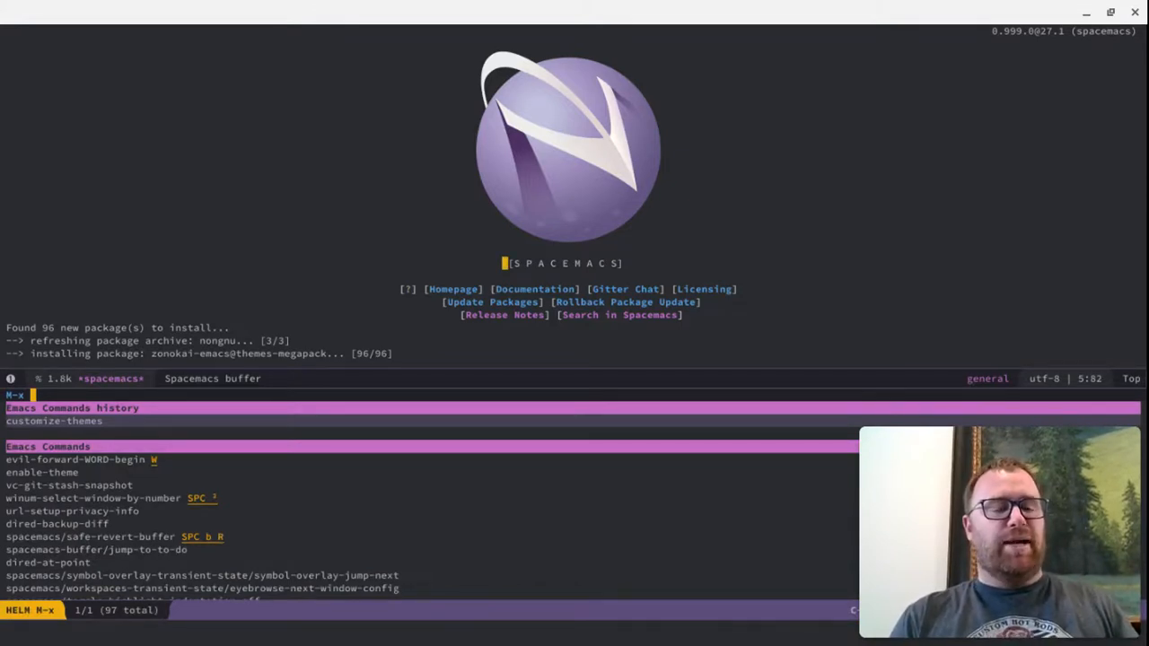
# Step: Show the Custom Themes buffer listing the installed themes via customize-themes
pyautogui.click(54, 420)
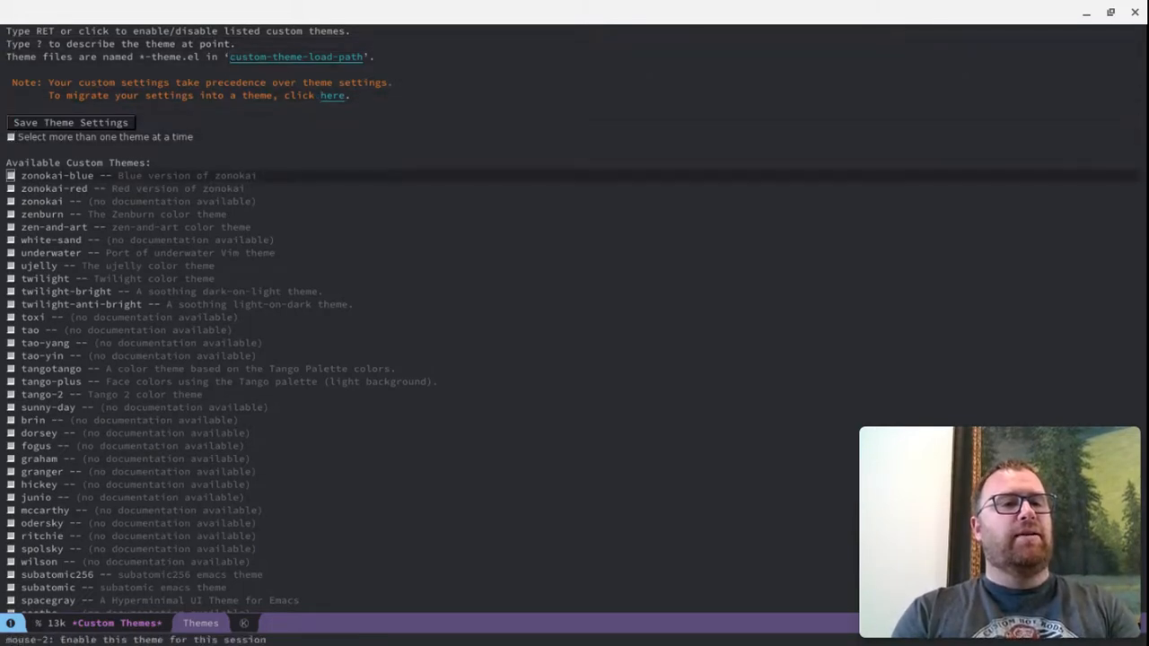
# Step: Enable solarized-dark in the Custom Themes buffer and save it as the default theme
pyautogui.click(11, 213)
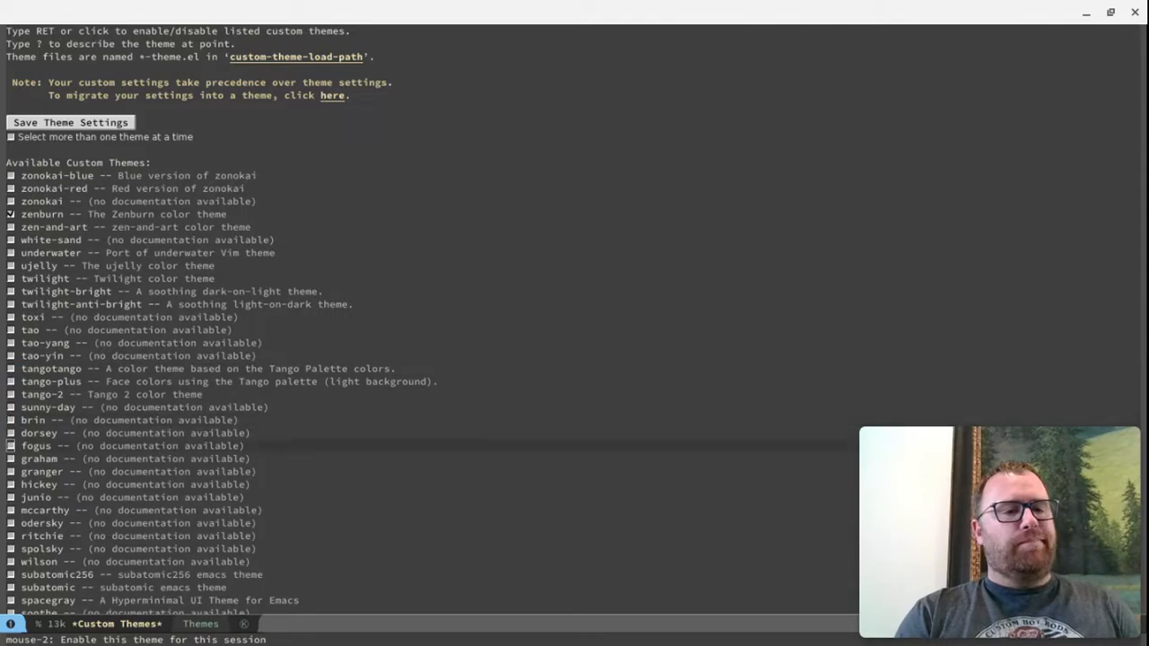
pyautogui.click(44, 471)
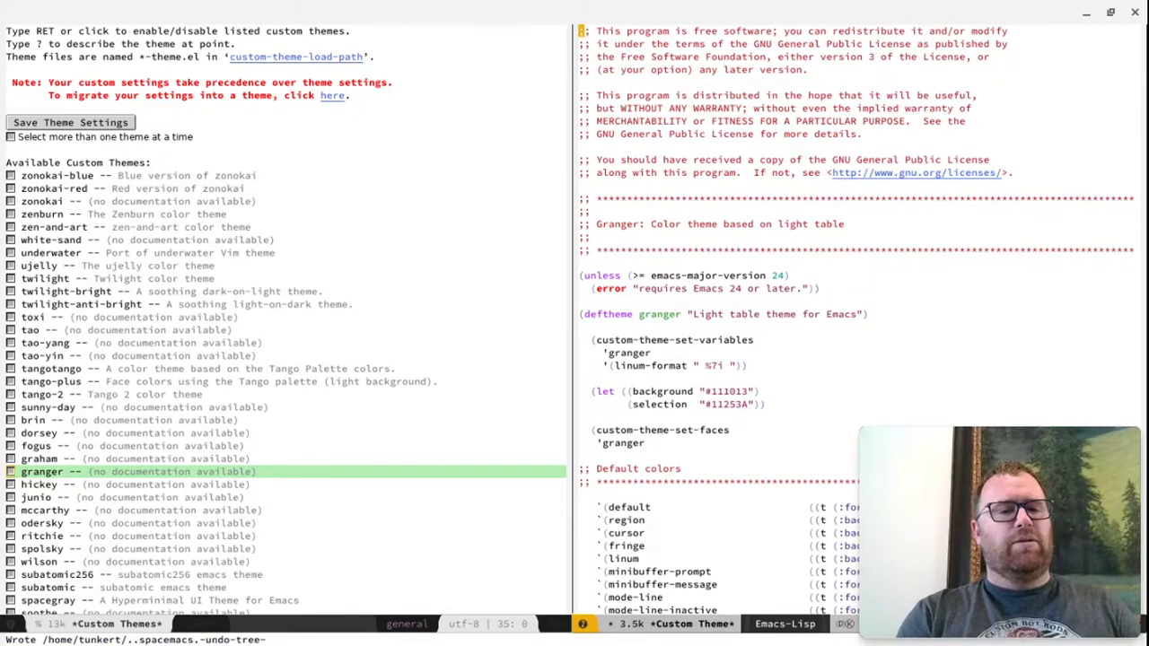
pyautogui.click(144, 575)
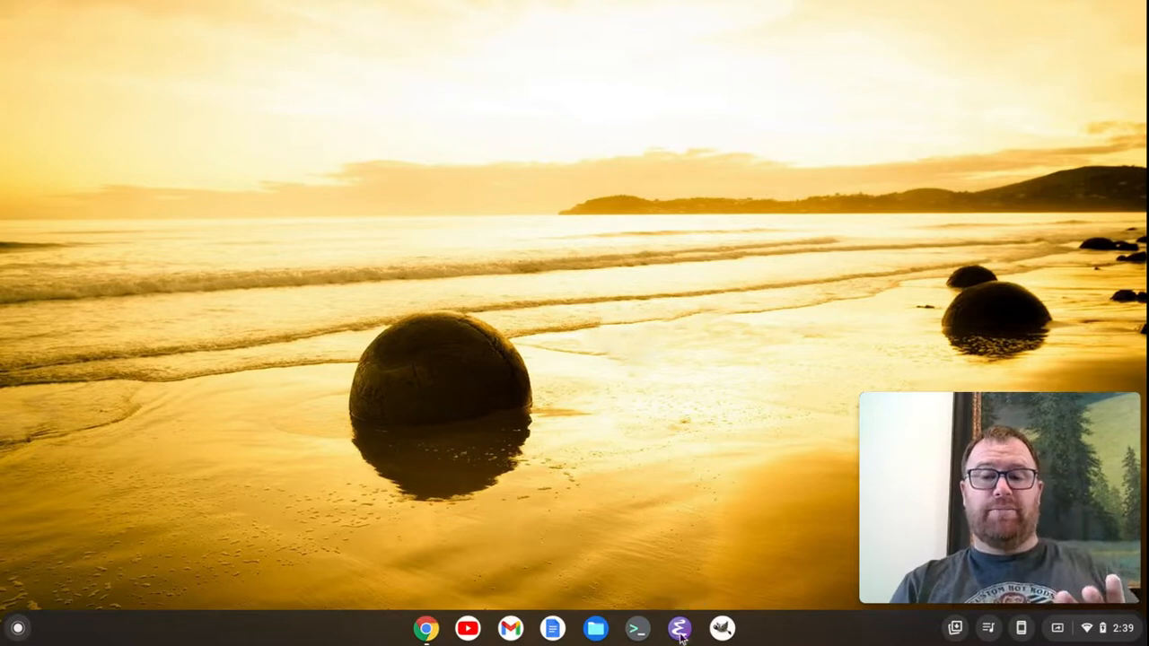
# Step: Relaunch Spacemacs from the shelf so the home buffer opens with the saved Solarized Dark theme
pyautogui.click(678, 629)
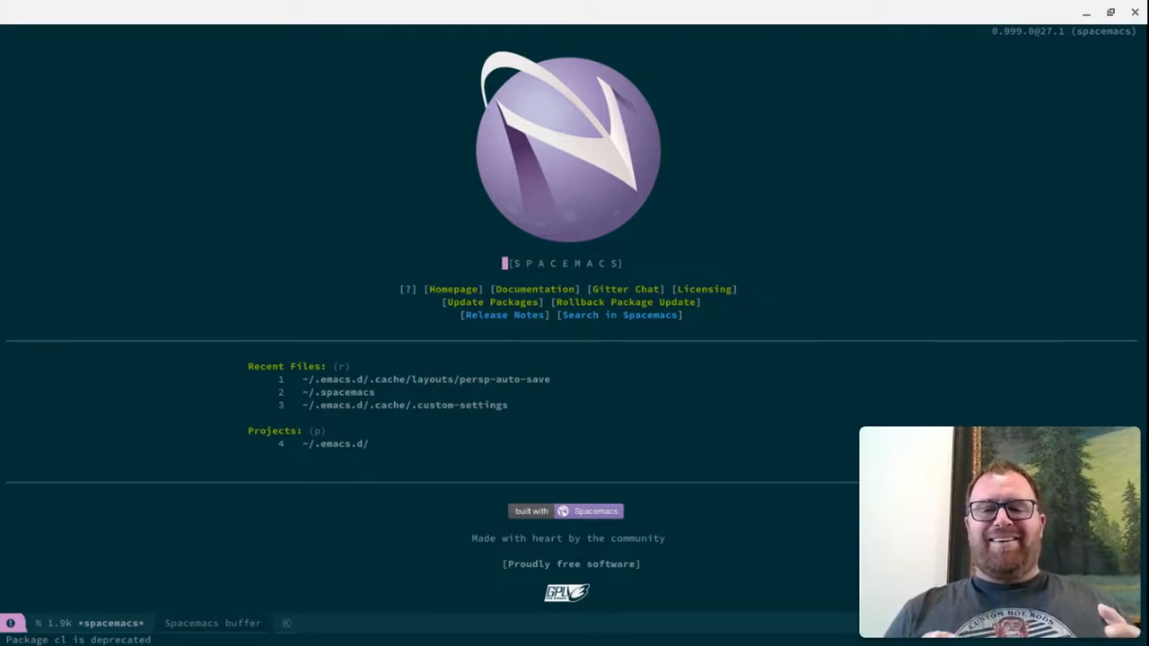